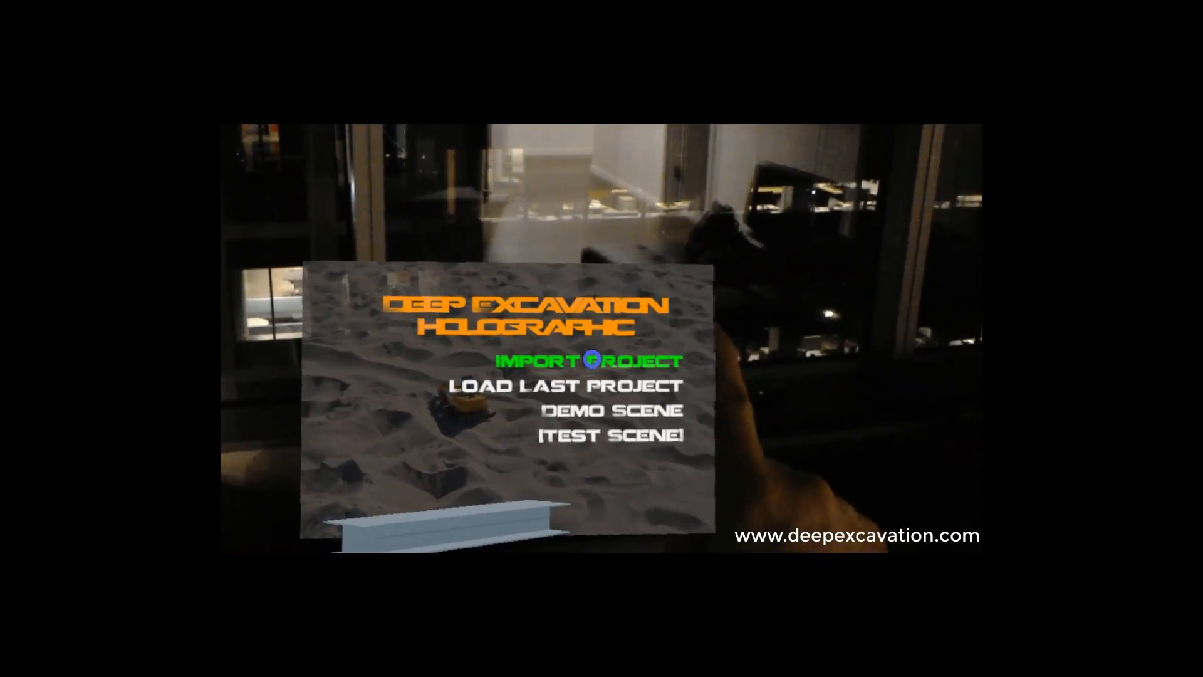
Import the excavation project from the main menu and place it on the table.
click(588, 361)
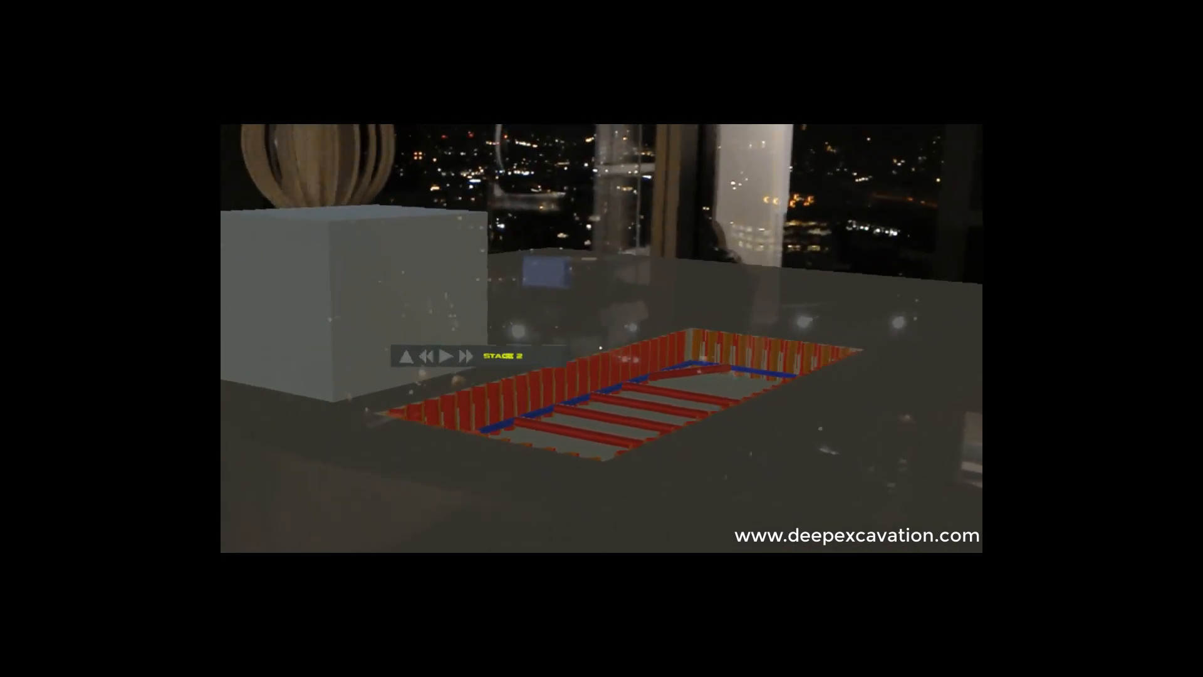
Advance the tabletop model to construction stage 3 with deeper walls and diagonal corner struts.
click(454, 354)
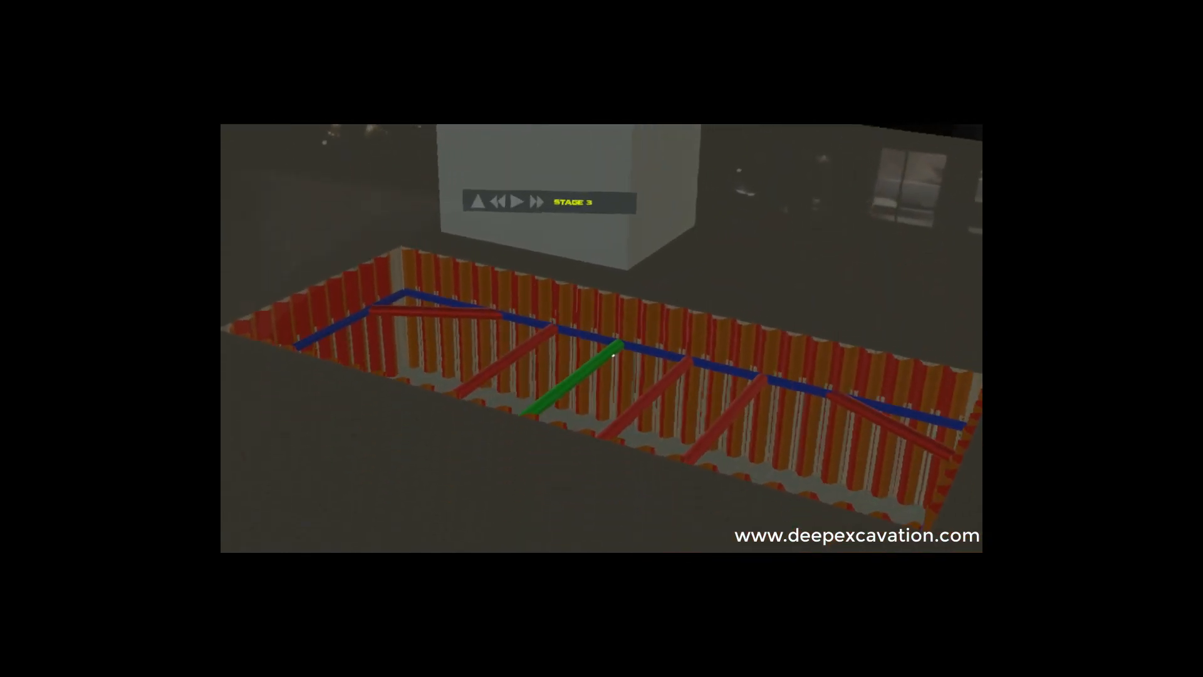
Advance the model from stage 3 to stage 4, adding the lower level of walers and struts.
click(518, 200)
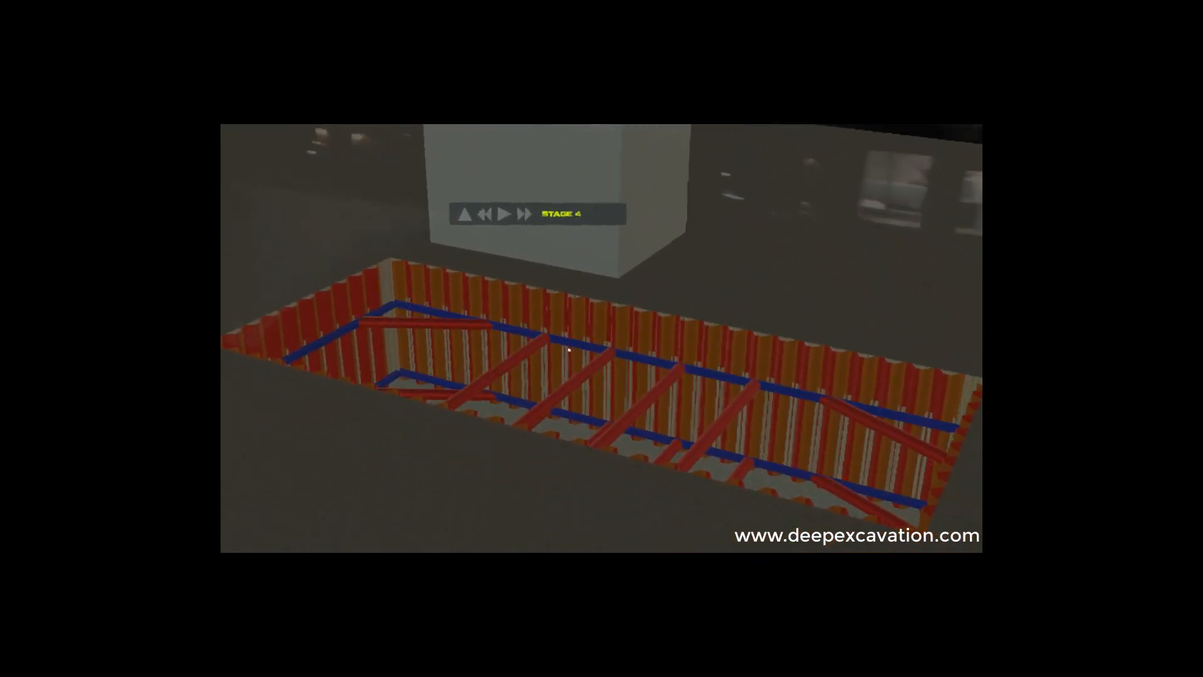